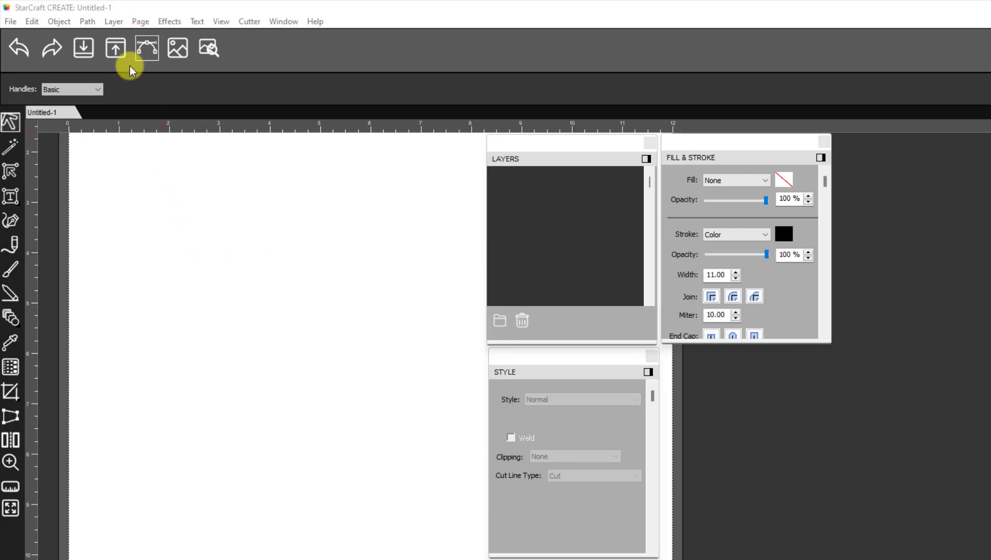
{"action": "mouse_move", "coordinate": [83, 48]}
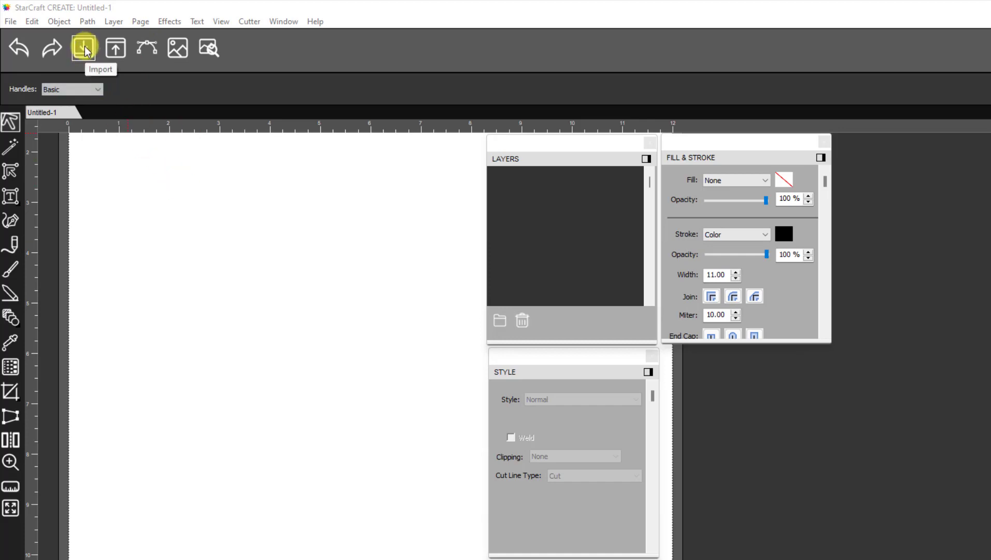
Import Cartoon Dragon.png from the tracing images folder onto the blank canvas.
{"action": "left_click", "coordinate": [84, 48]}
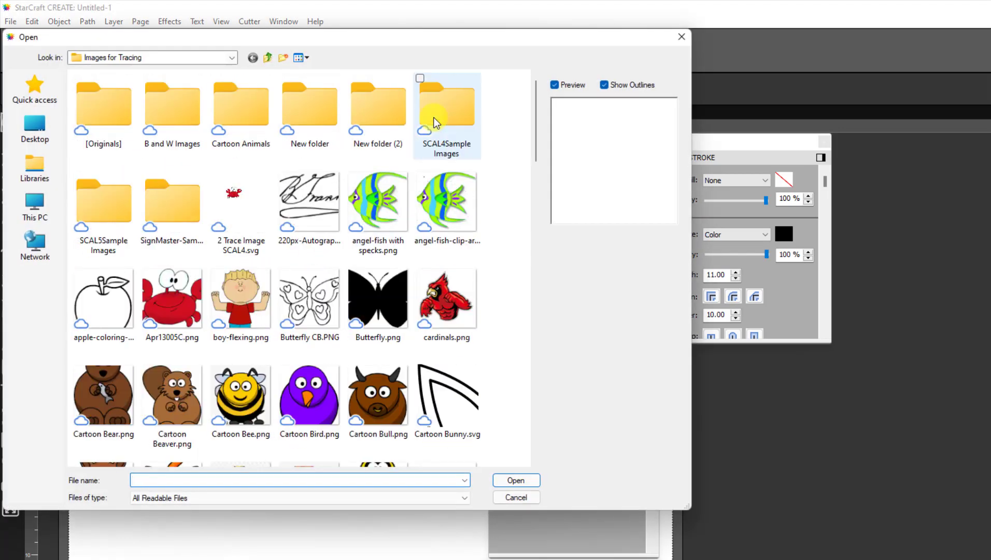
{"action": "scroll", "scroll_direction": "down", "scroll_amount": 3}
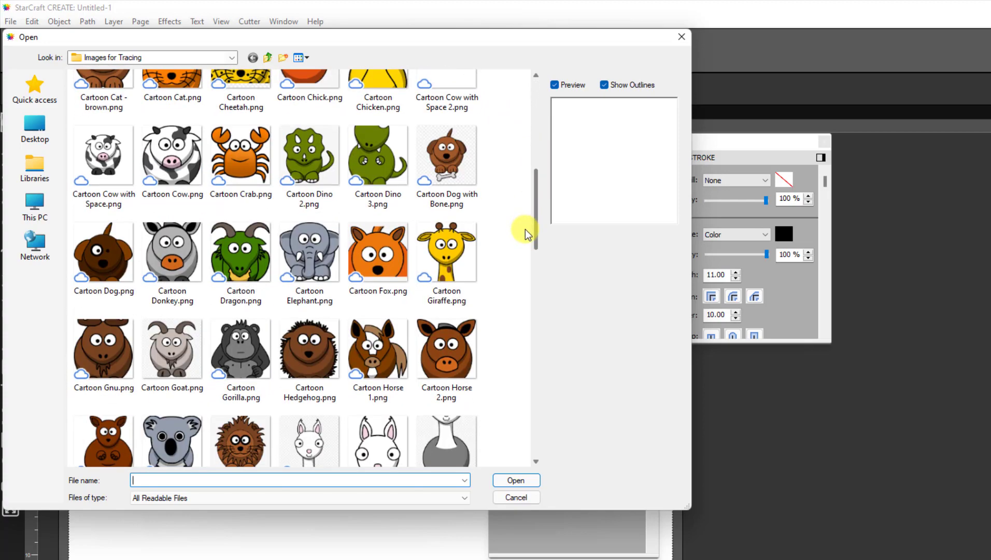
{"action": "left_click", "coordinate": [240, 252]}
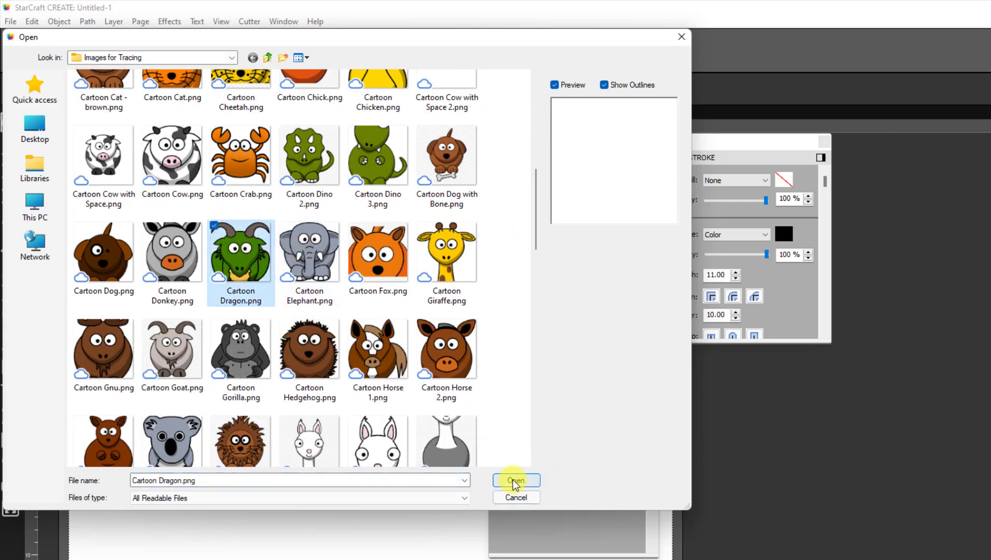
{"action": "left_click", "coordinate": [515, 480]}
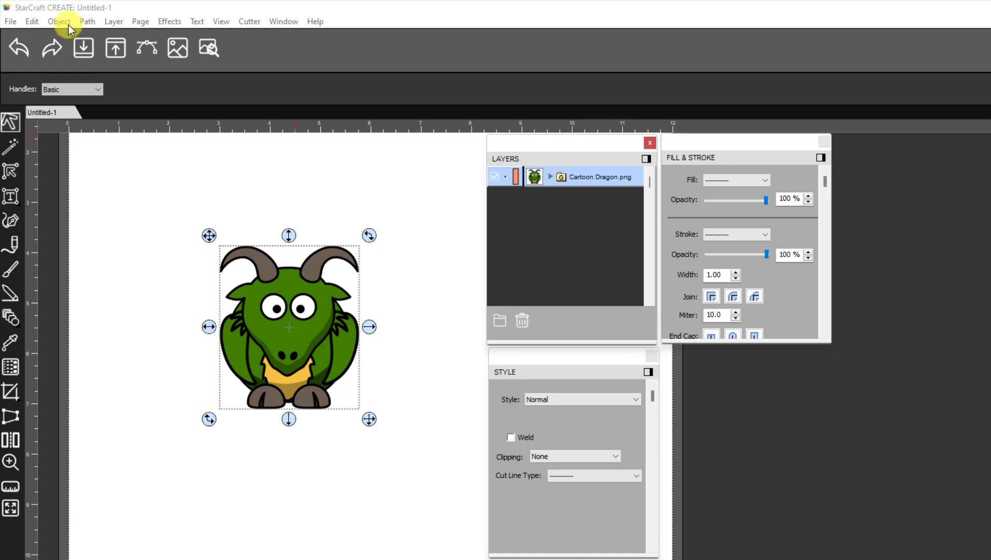
Ungroup the dragon into Print and Cut layers and select the Cut layer.
{"action": "left_click", "coordinate": [59, 20]}
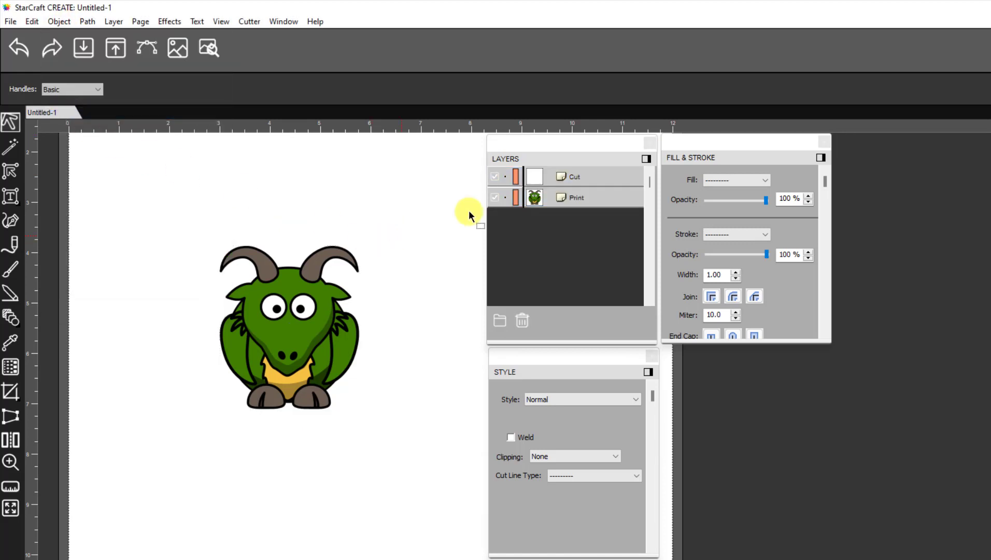
{"action": "left_click", "coordinate": [576, 177]}
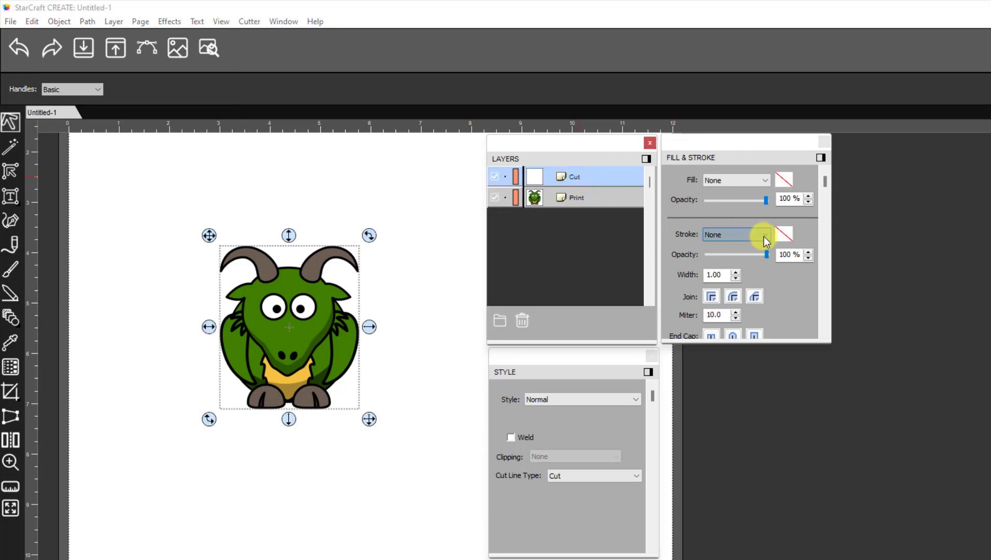
{"action": "mouse_move", "coordinate": [765, 238]}
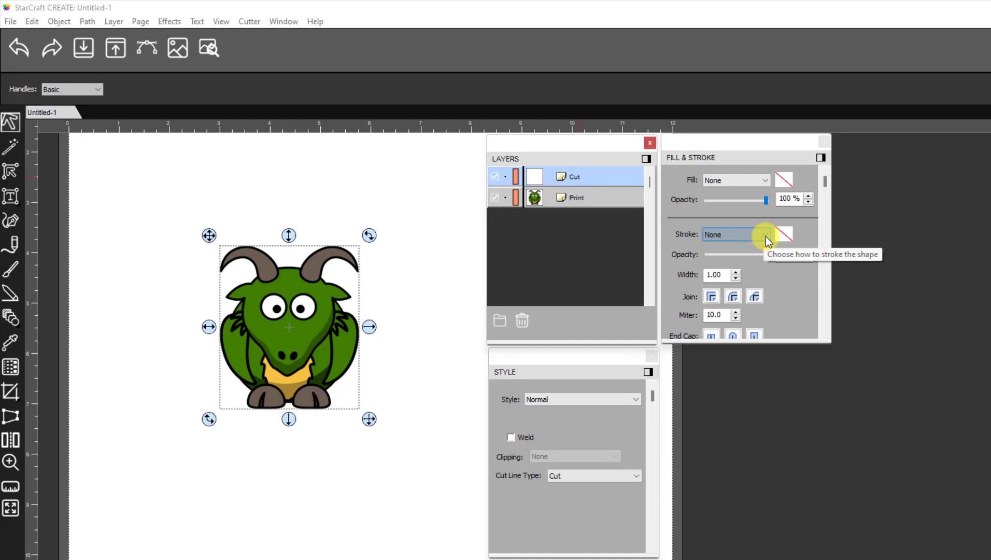
Set the Cut layer's stroke to a solid colour with width 9.00.
{"action": "left_click", "coordinate": [762, 234]}
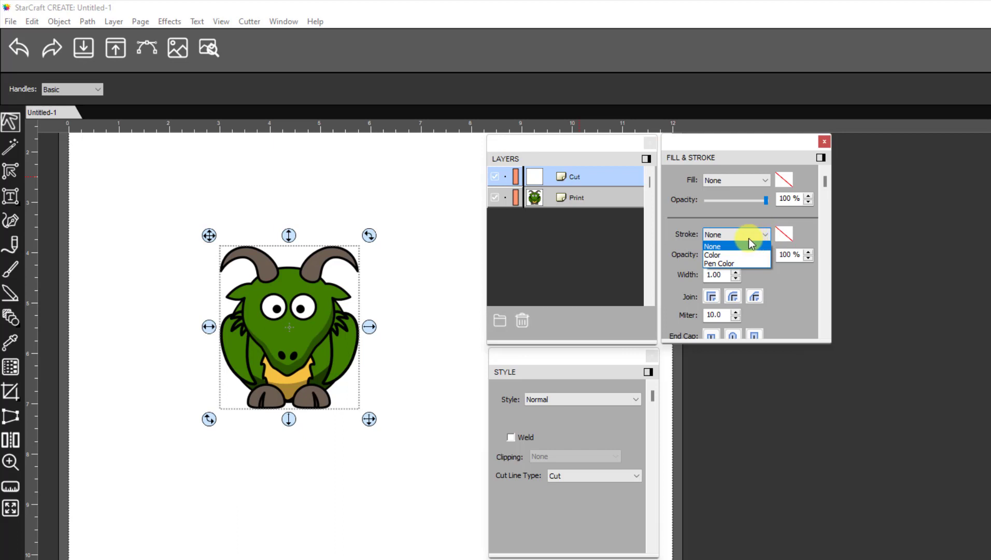
{"action": "mouse_move", "coordinate": [713, 255]}
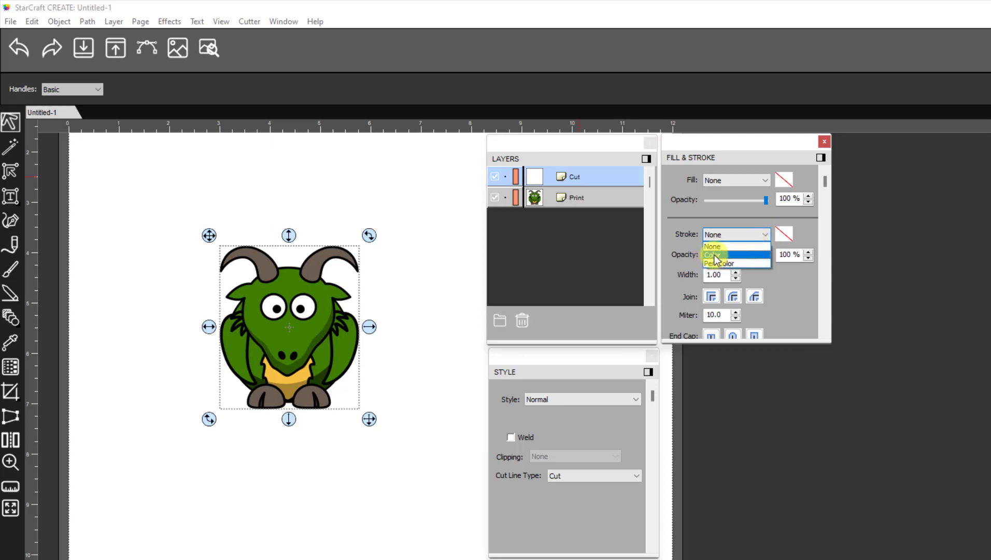
{"action": "left_click", "coordinate": [712, 255]}
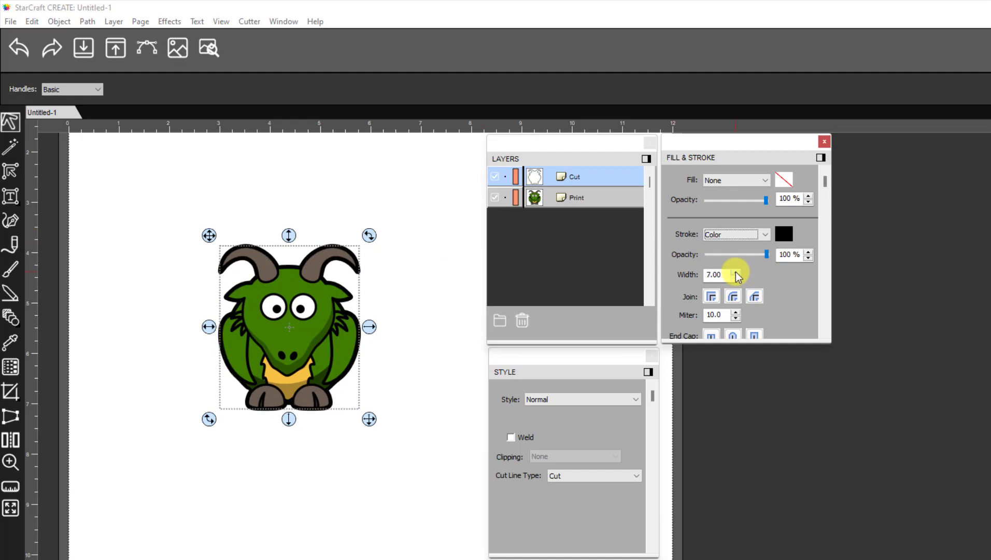
{"action": "left_click", "coordinate": [735, 271]}
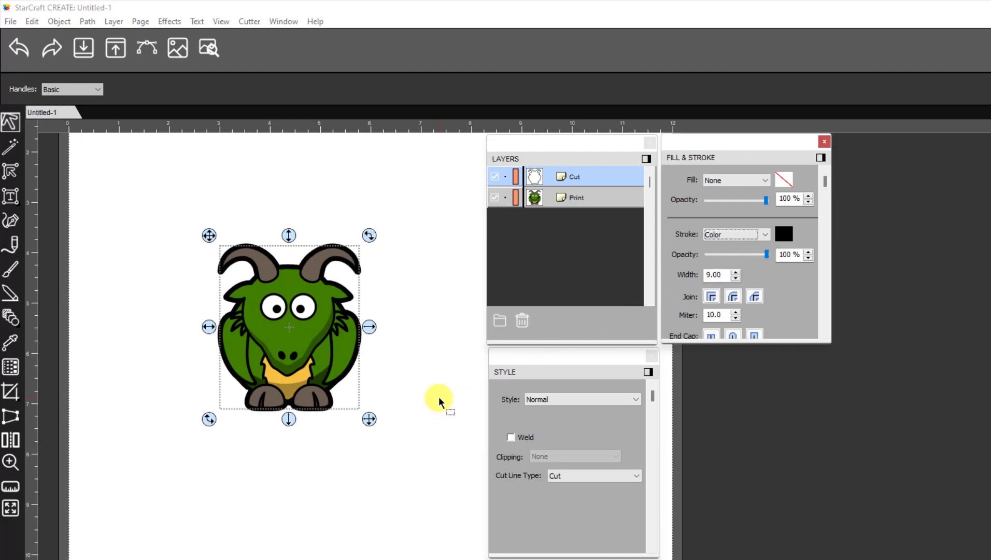
{"action": "mouse_move", "coordinate": [443, 392]}
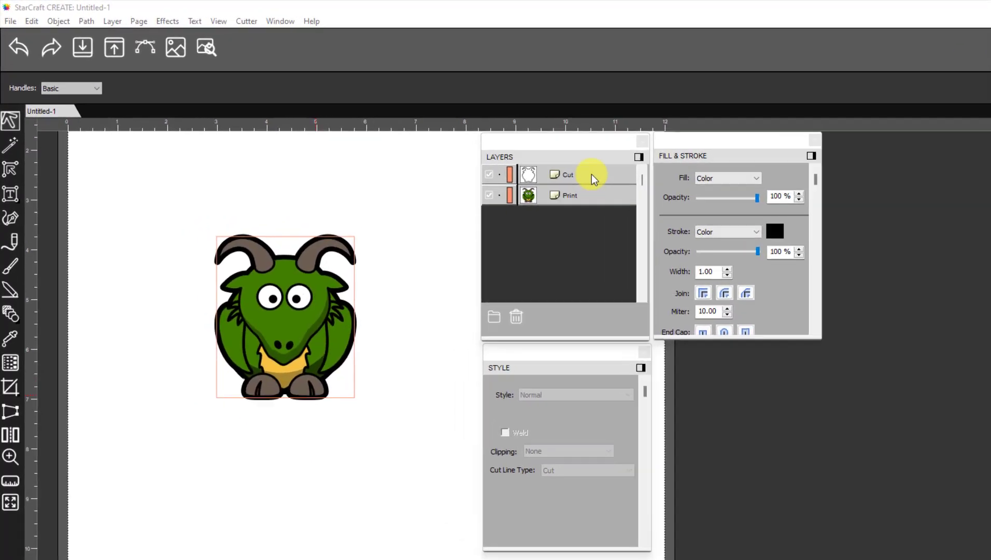
{"action": "left_click", "coordinate": [574, 175]}
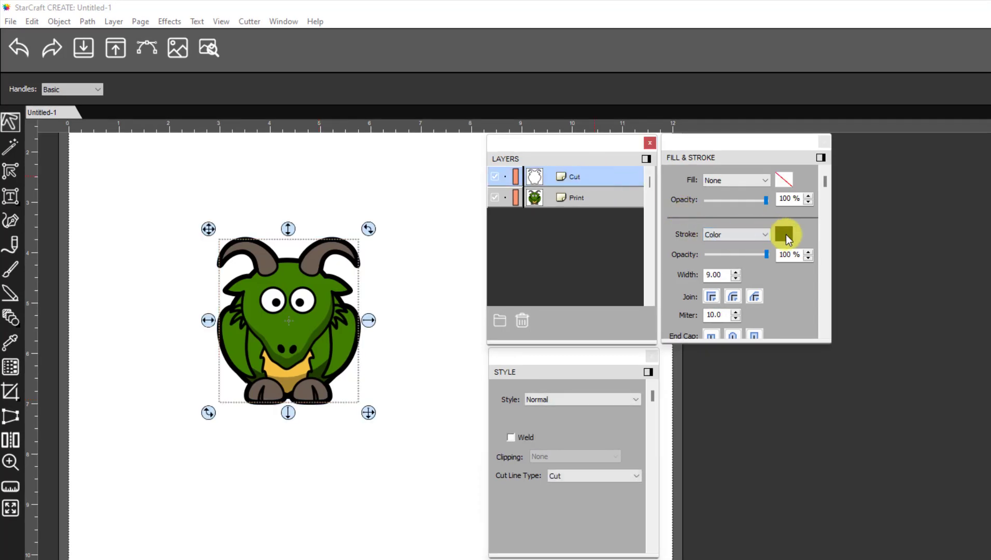
Colour the Cut layer's stroke red from the Color Picker's General palette.
{"action": "left_click", "coordinate": [785, 235]}
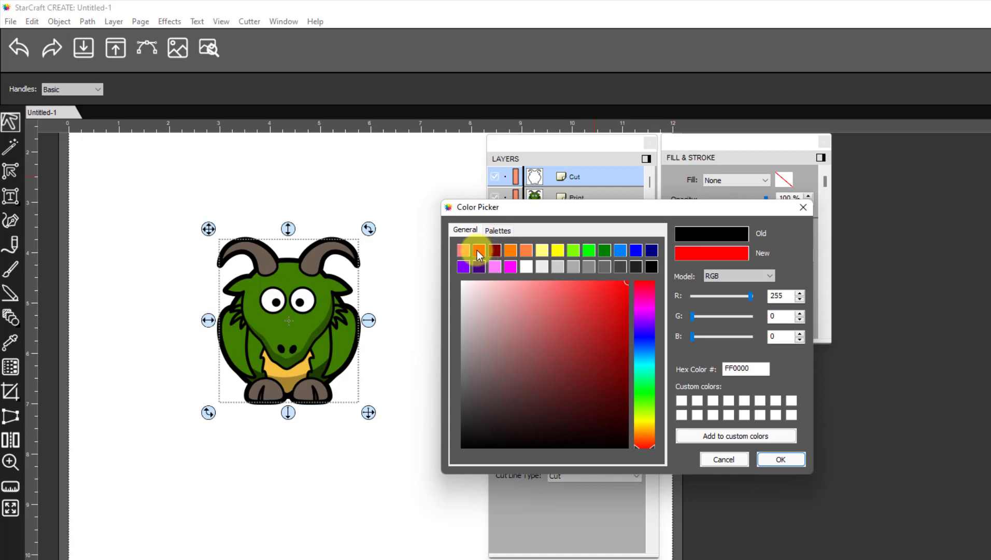
{"action": "left_click", "coordinate": [779, 458]}
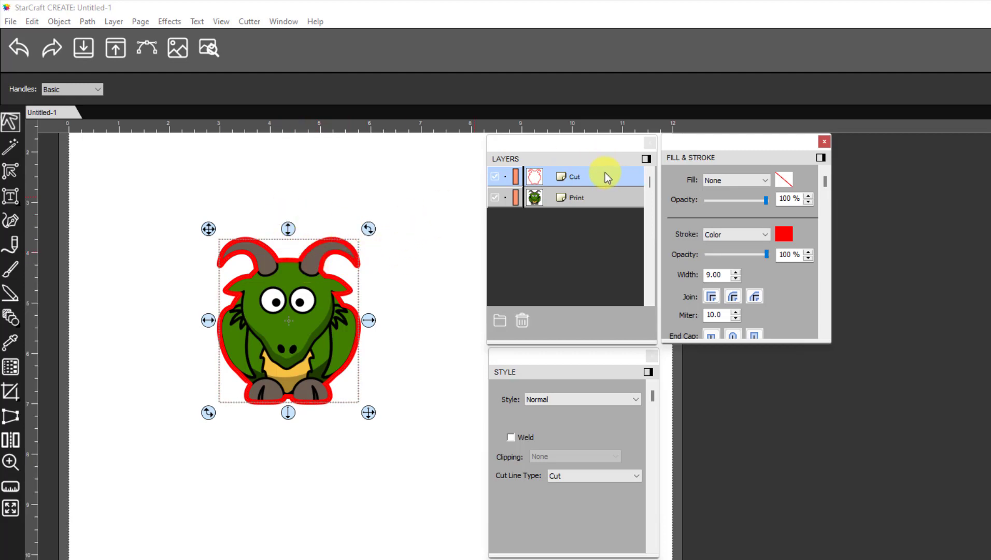
{"action": "left_click", "coordinate": [585, 176]}
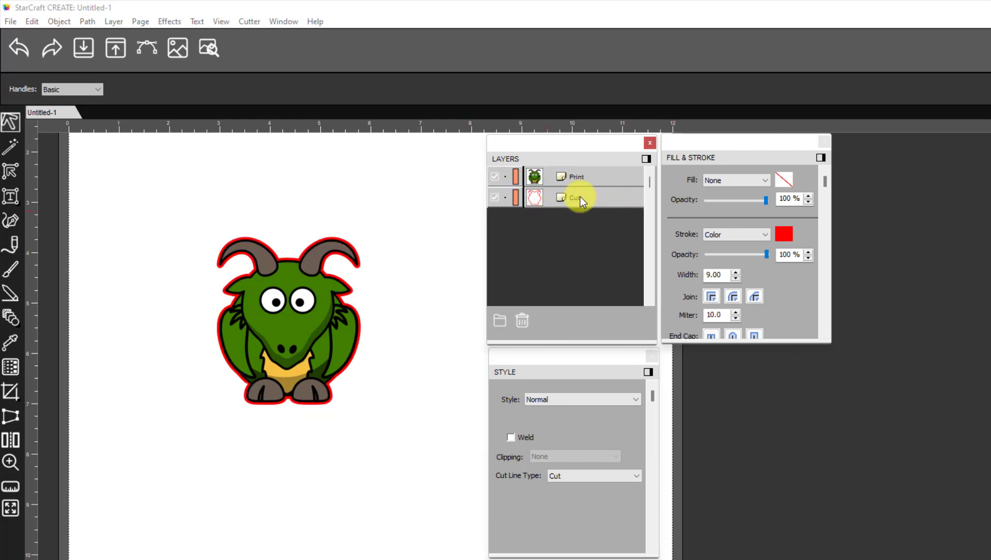
Move the red-stroked Cut layer below the Print layer in the Layers panel.
{"action": "left_click", "coordinate": [576, 197]}
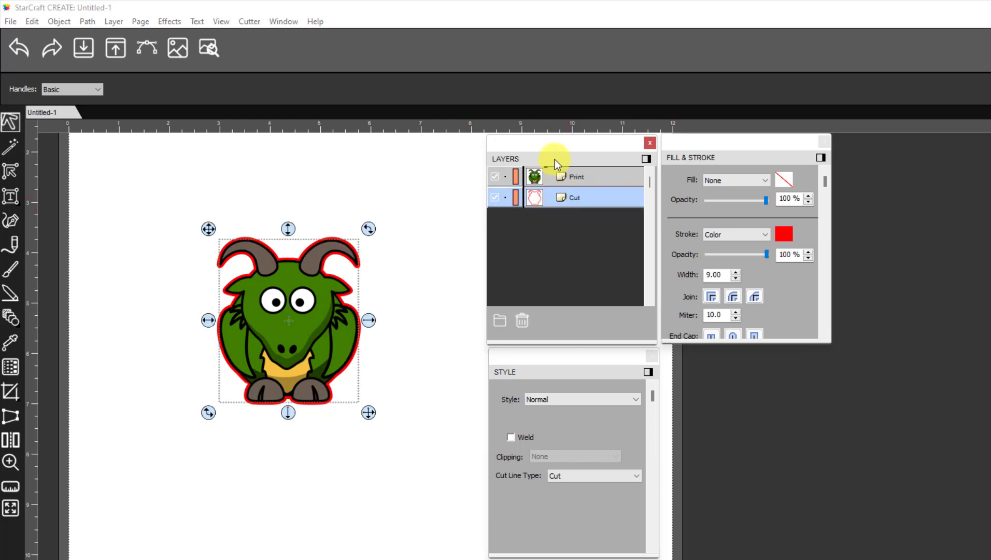
{"action": "left_click_drag", "start_coordinate": [533, 176], "coordinate": [534, 197]}
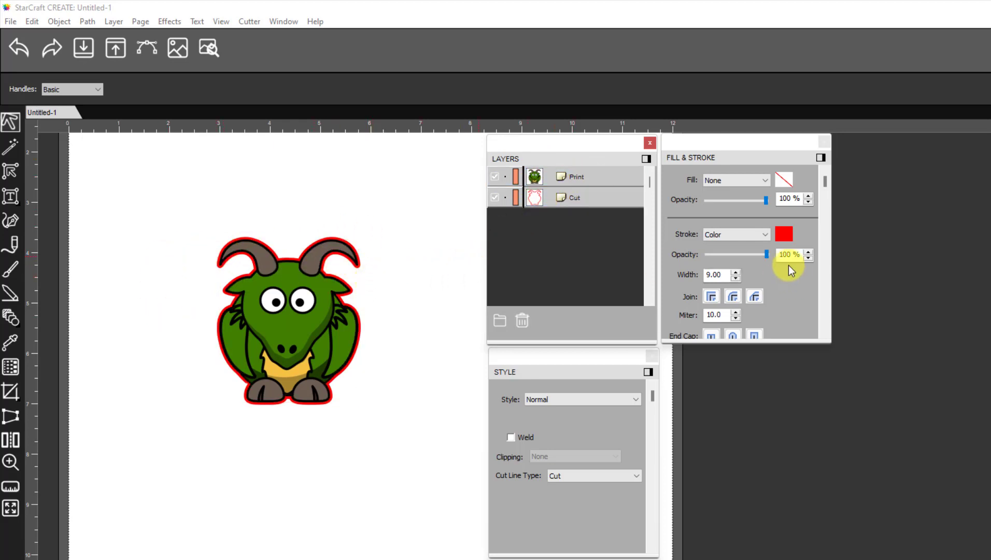
Keep the Cut layer's stroke as a solid colour and recolour it black.
{"action": "left_click", "coordinate": [735, 234]}
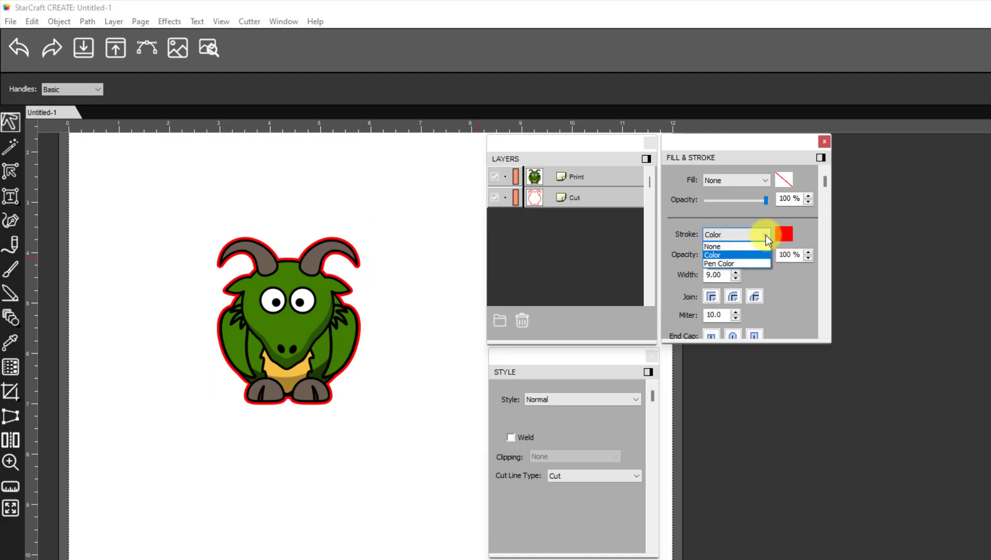
{"action": "left_click", "coordinate": [712, 255]}
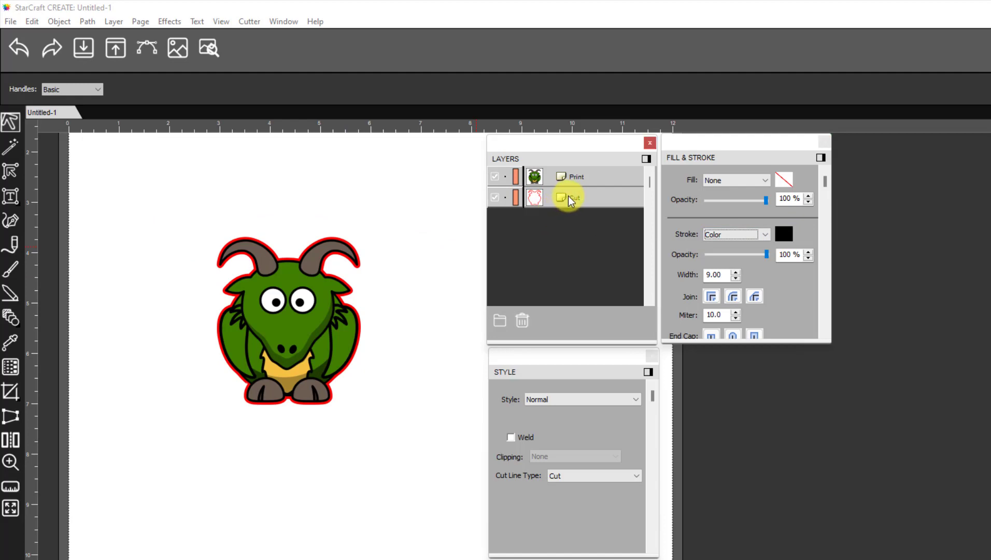
{"action": "left_click", "coordinate": [783, 234]}
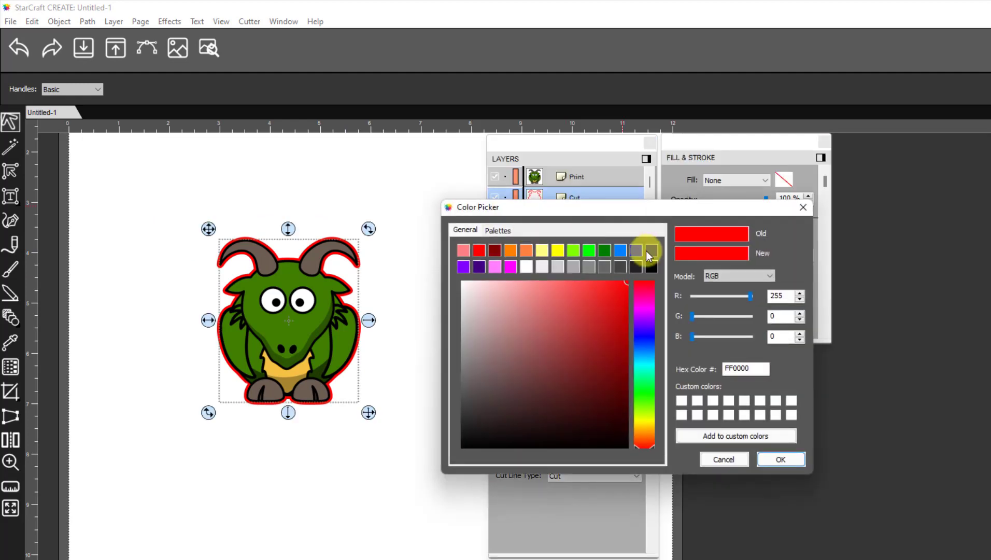
{"action": "left_click", "coordinate": [779, 458]}
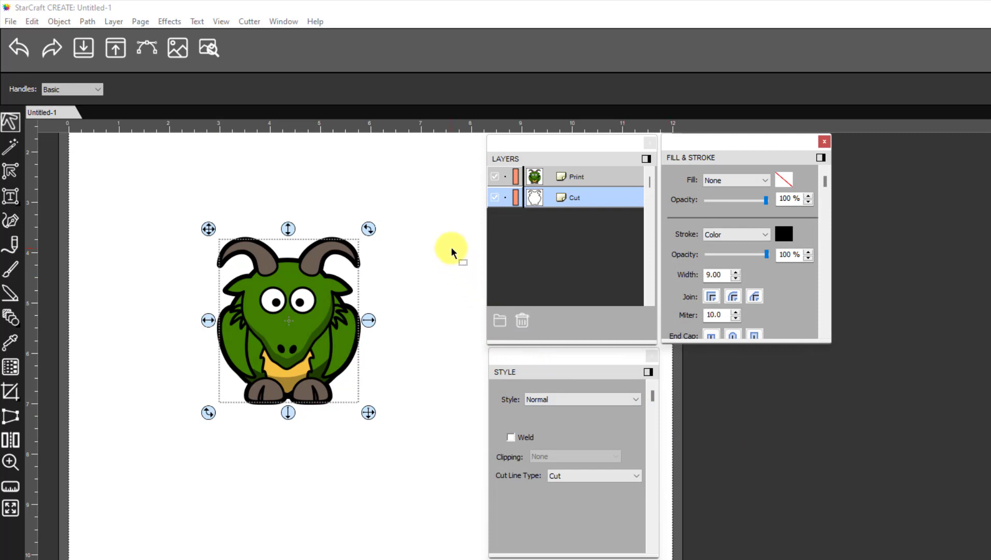
{"action": "mouse_move", "coordinate": [456, 243]}
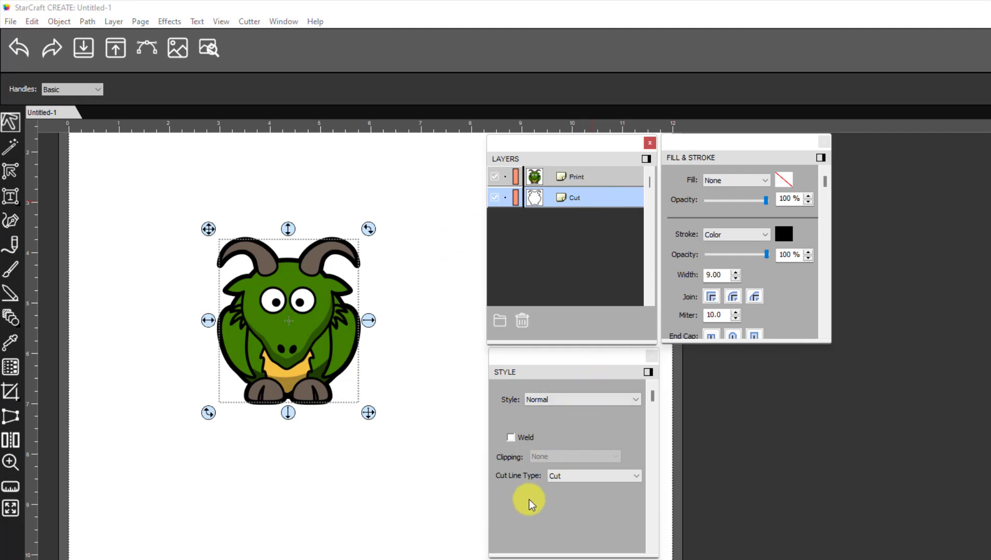
{"action": "mouse_move", "coordinate": [562, 477]}
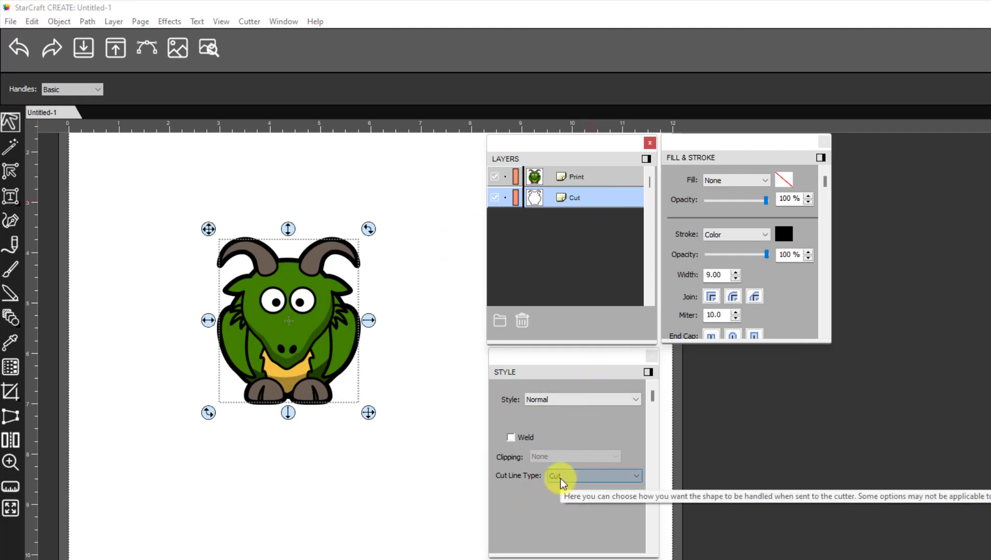
{"action": "mouse_move", "coordinate": [367, 276]}
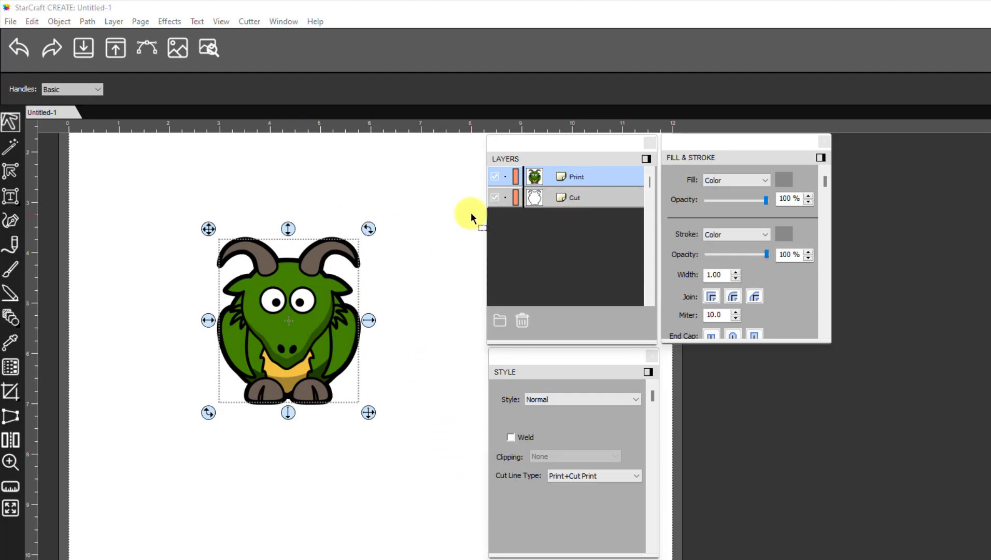
{"action": "left_click", "coordinate": [574, 197]}
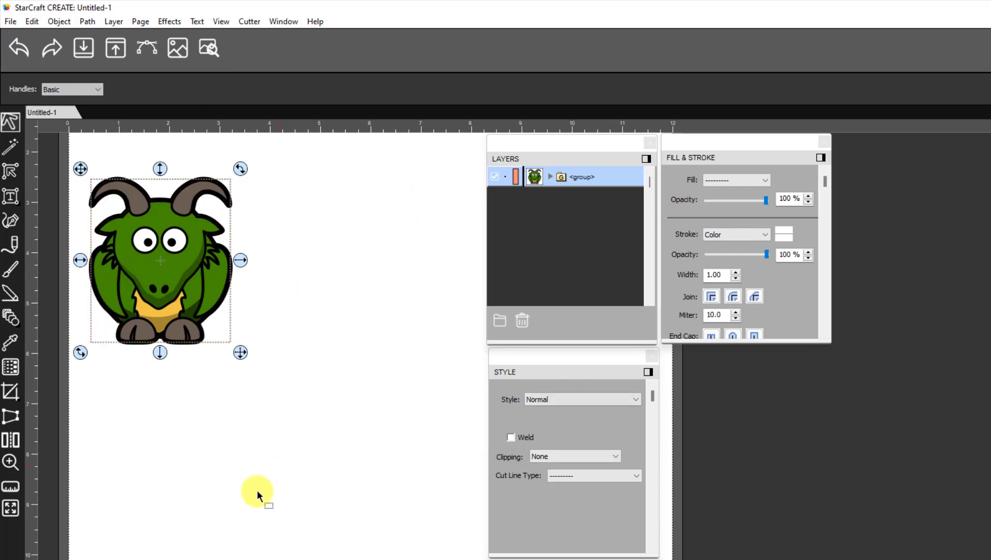
Expand the regrouped dragon to show its nested Print and Cut layers.
{"action": "left_click", "coordinate": [548, 176]}
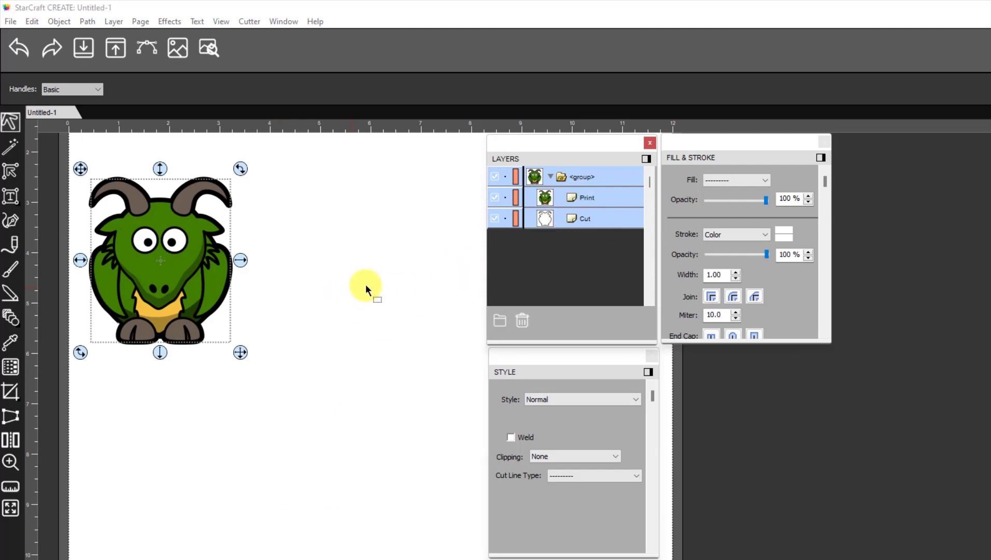
{"action": "mouse_move", "coordinate": [391, 273]}
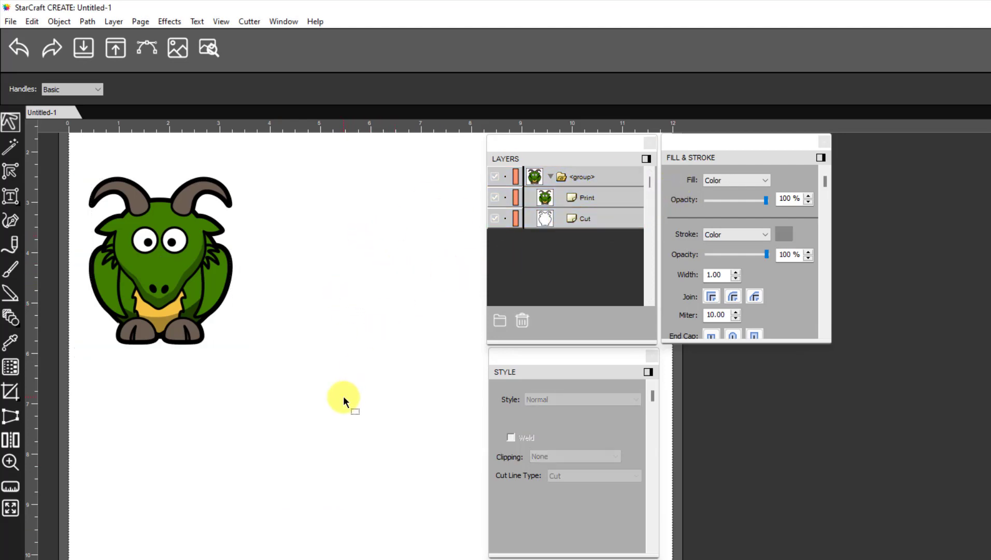
{"action": "mouse_move", "coordinate": [313, 328]}
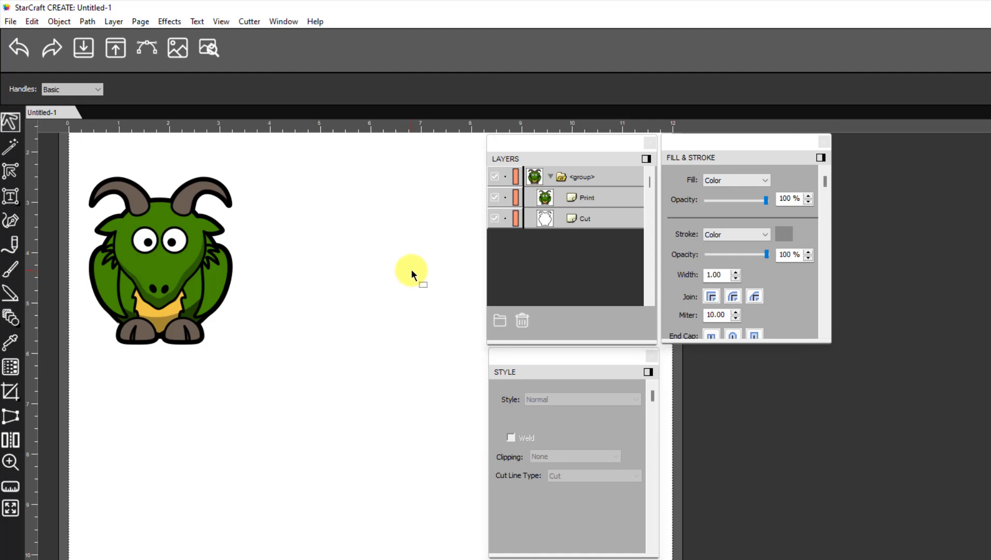
{"action": "mouse_move", "coordinate": [386, 336]}
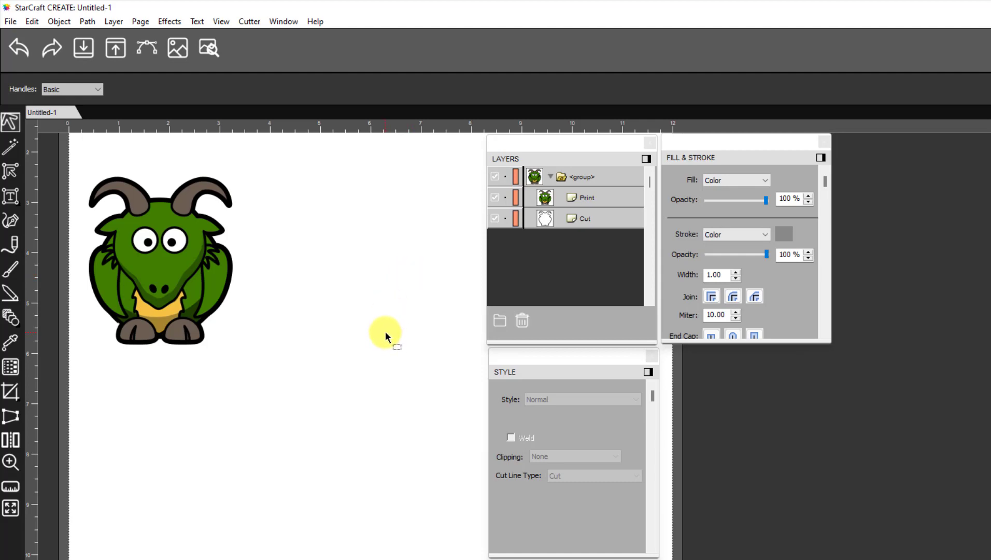